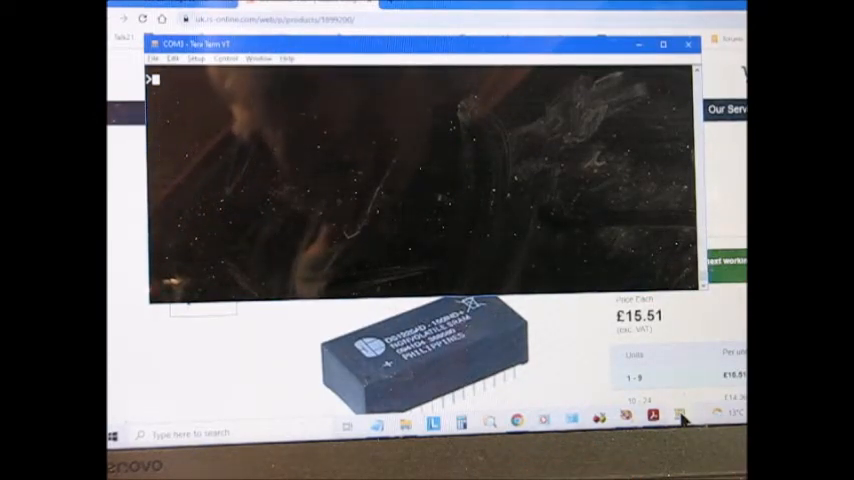
Step: Enter LINK to jump to 2C00 and reach the Kitbug+ monitor prompt
text(LINK#2C00)
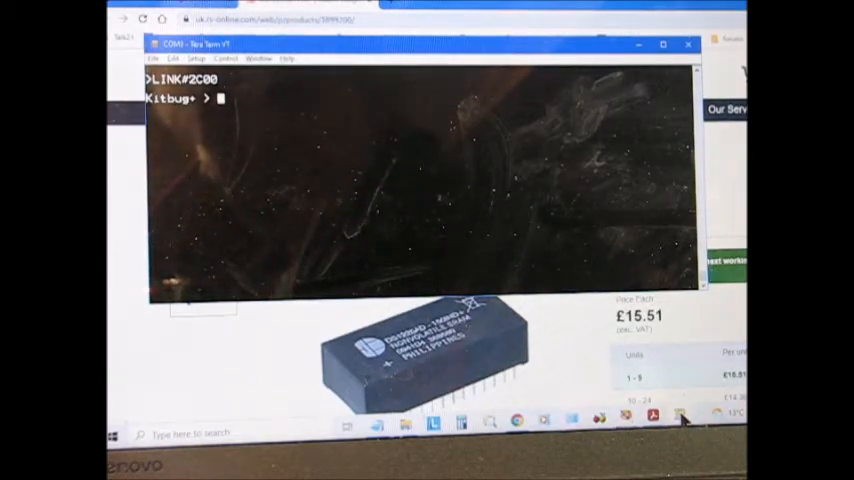
Step: Run T0000 and D in the Kitbug+ monitor to trace and display memory
text(T)
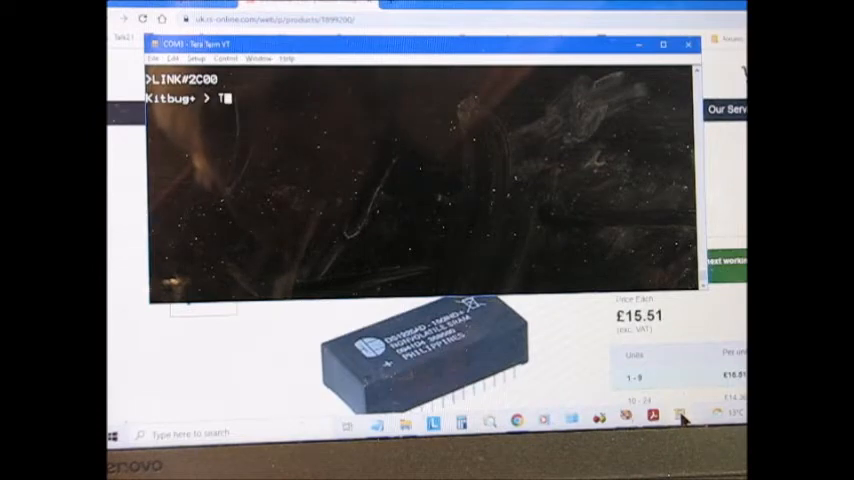
text(0000)
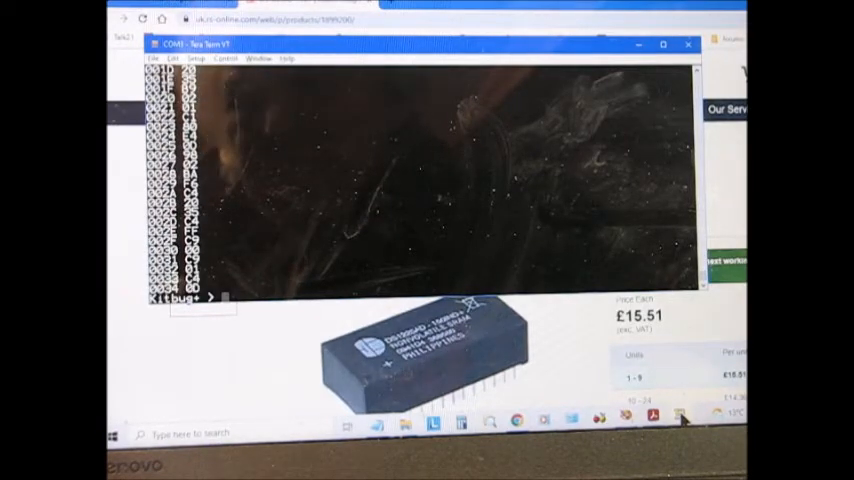
text(D)
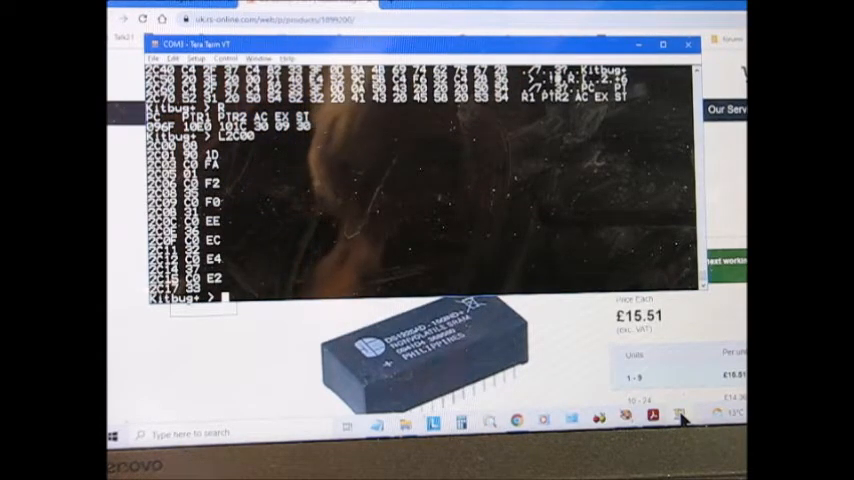
Step: Modify memory at 2800 with bytes 01–04, then dump memory from 2800
text(M)
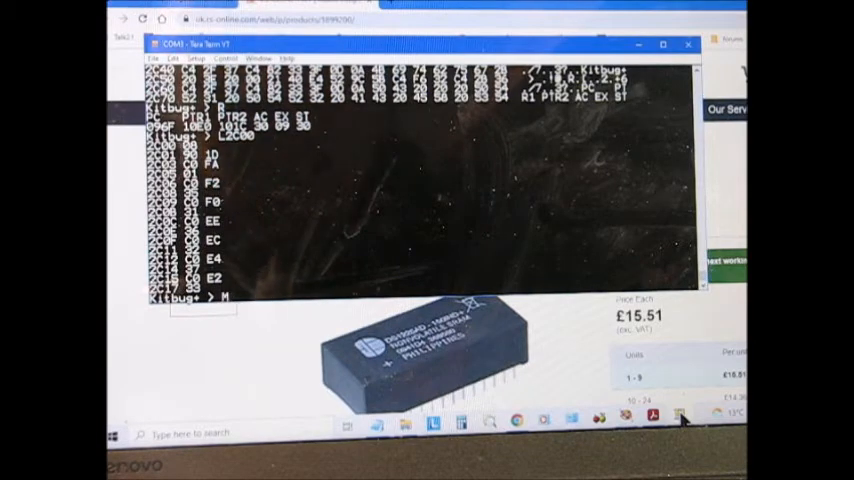
text(2)
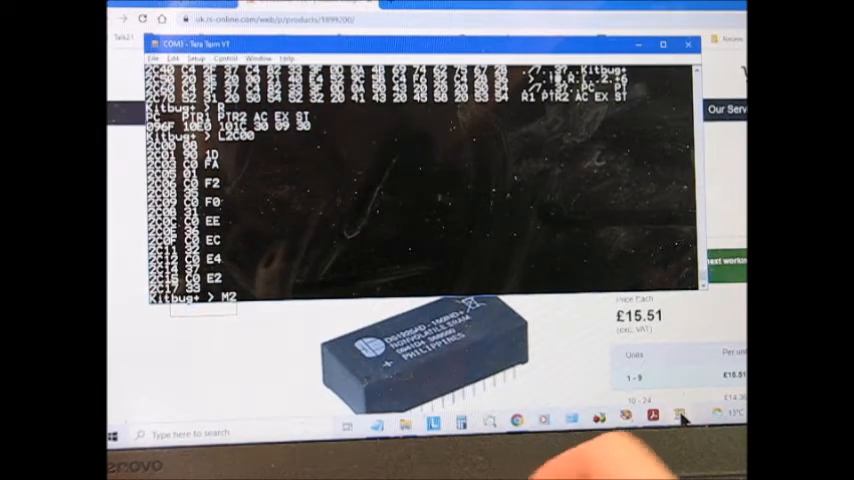
text(800)
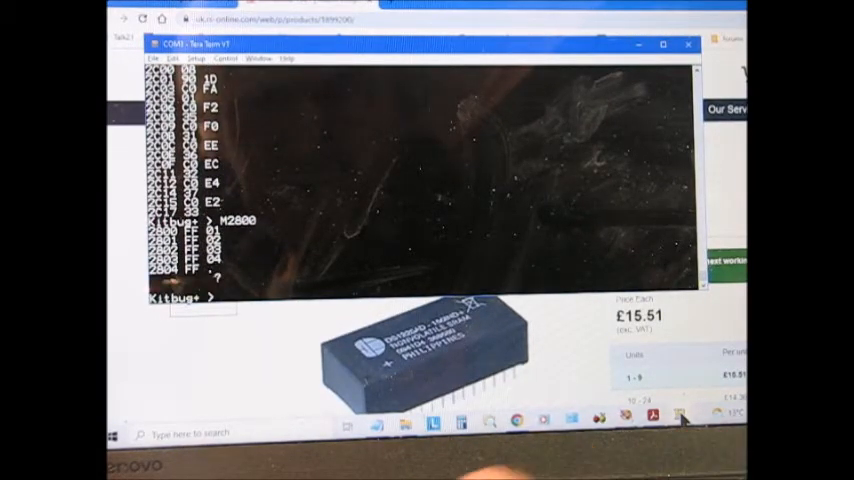
text(D2800)
text(N)
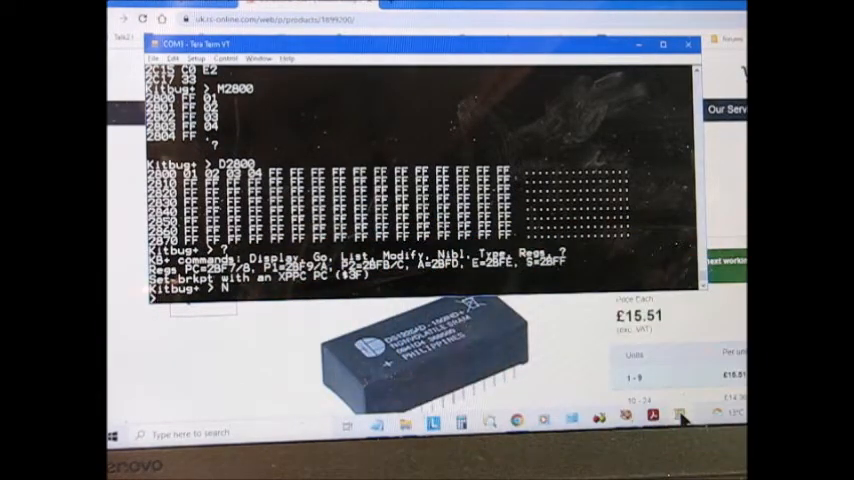
Step: Enter PRINT "HELLO" at the NIBL BASIC prompt
text(PRIN)
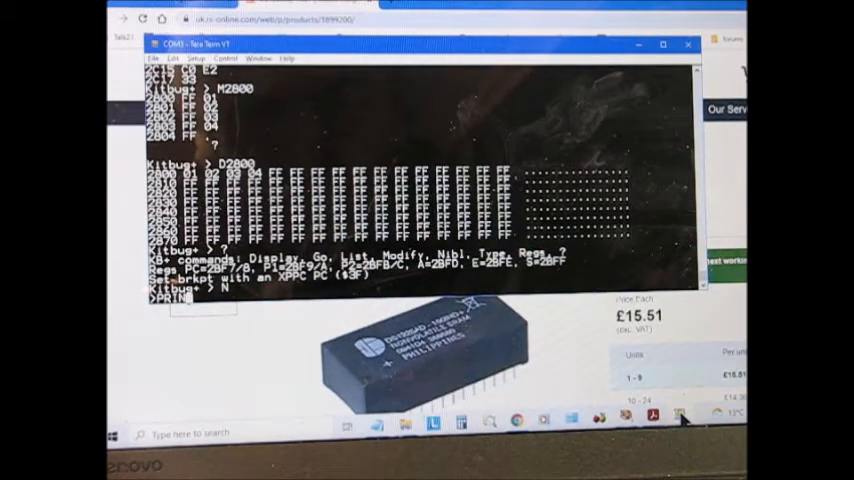
text(H)
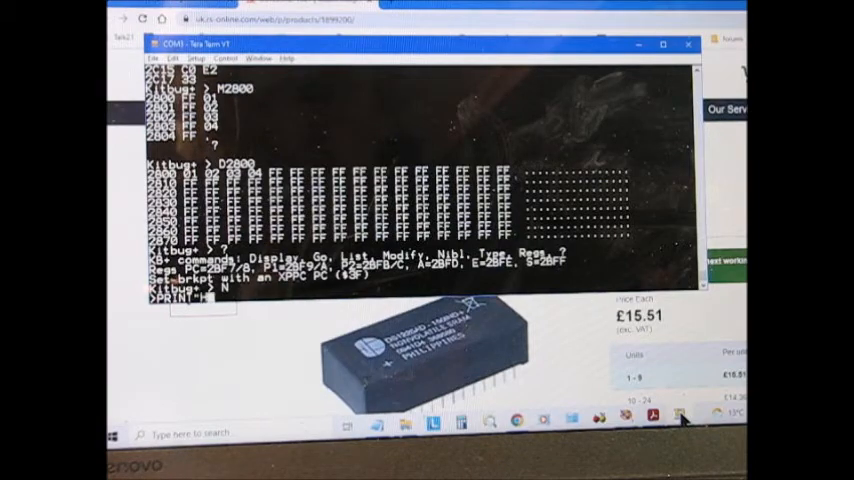
text(ELLO)
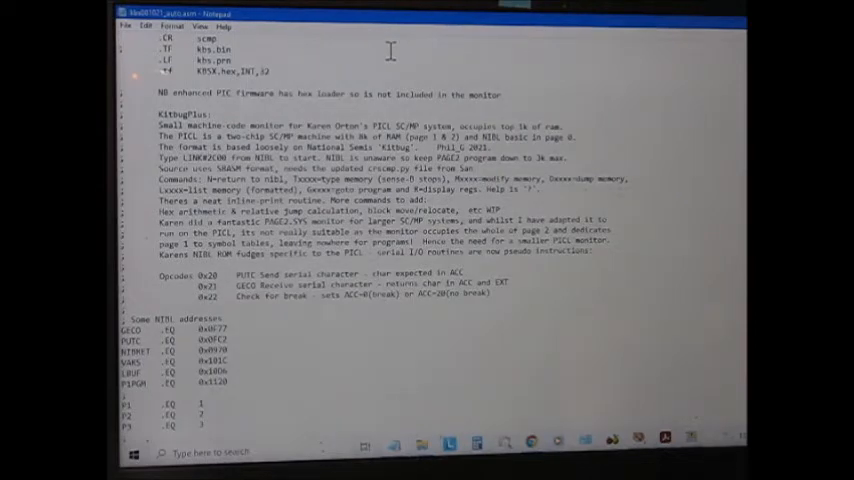
Step: Scroll the KitbugPlus source from the header notes to the DEBUG ENTRY POINT section
scroll(down, 3)
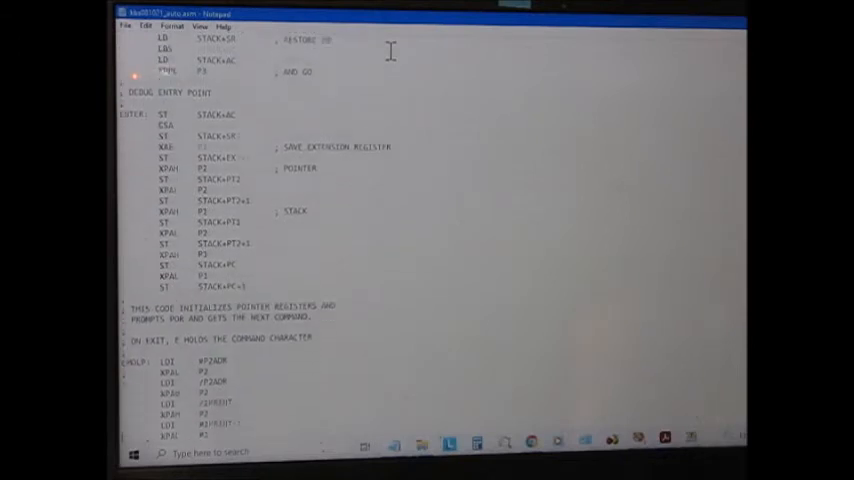
scroll(down, 3)
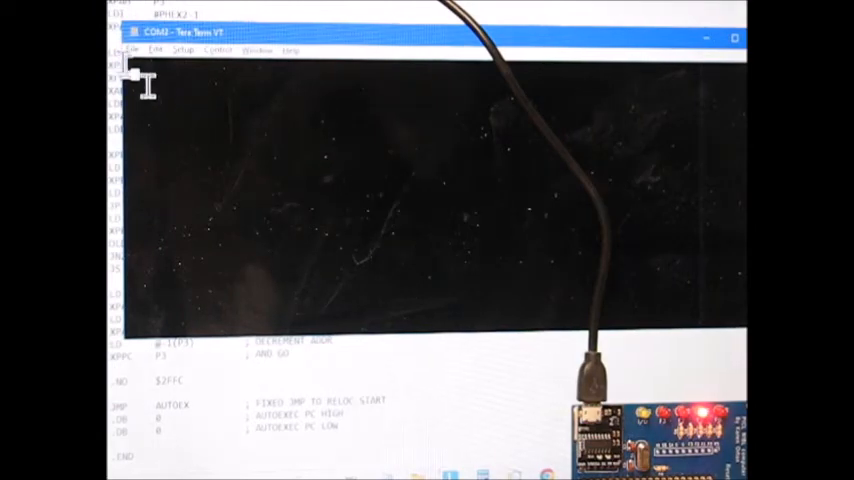
Step: Send the .BAS program from the nibl_progs folder to the PICL and enter RUN
click(135, 50)
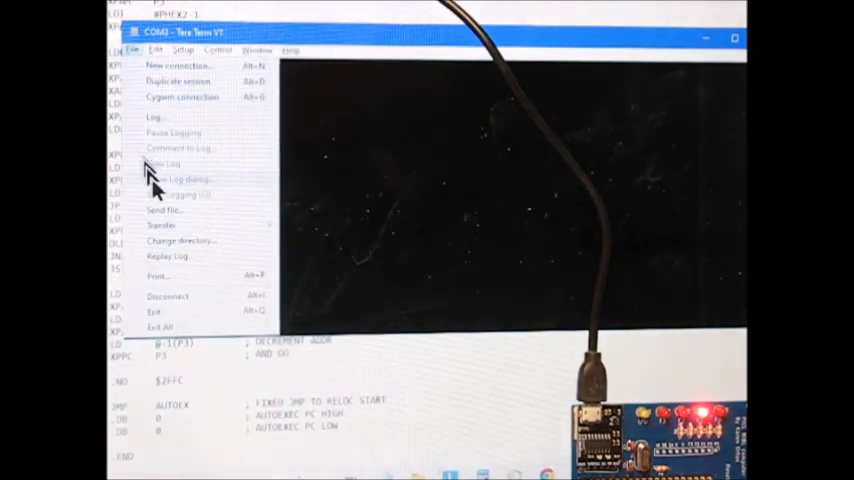
click(164, 210)
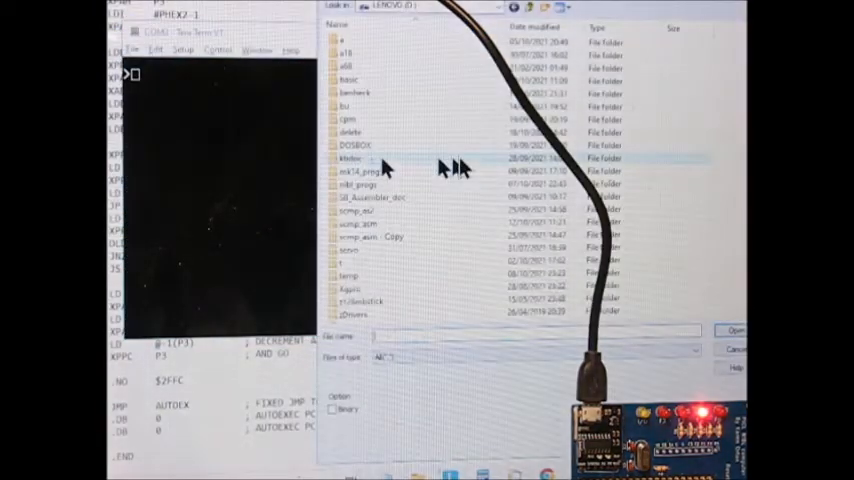
click(363, 185)
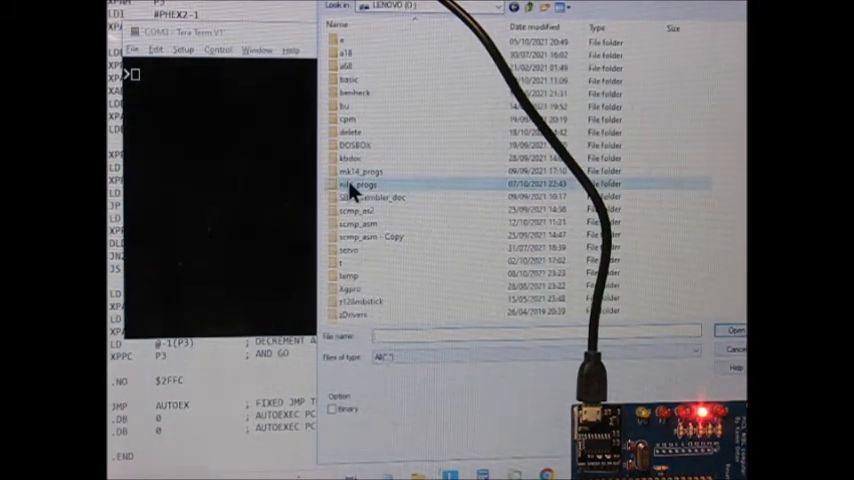
double_click(364, 184)
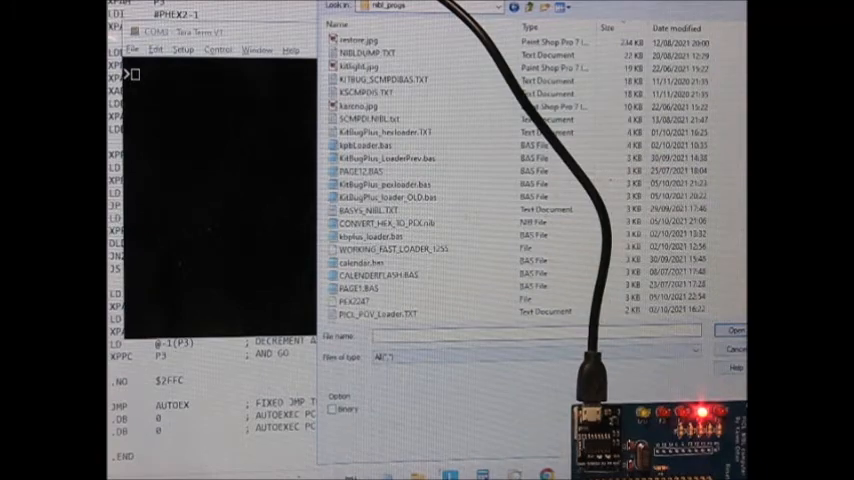
scroll(down, 3)
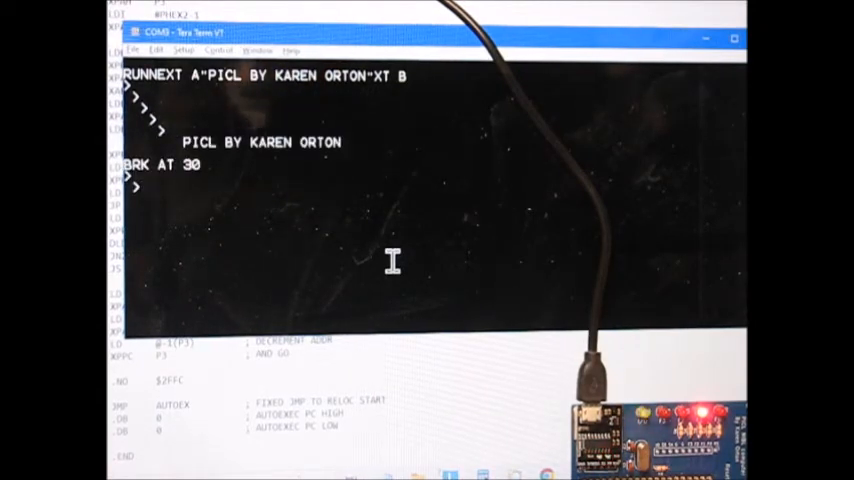
text(RUN)
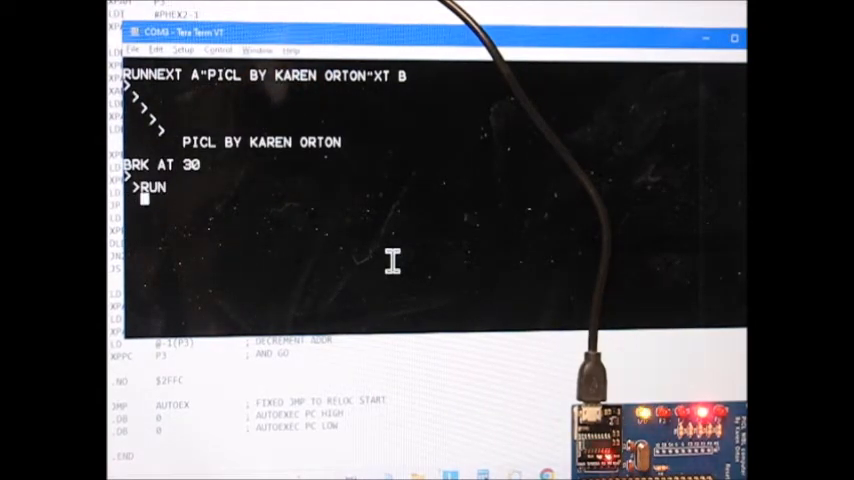